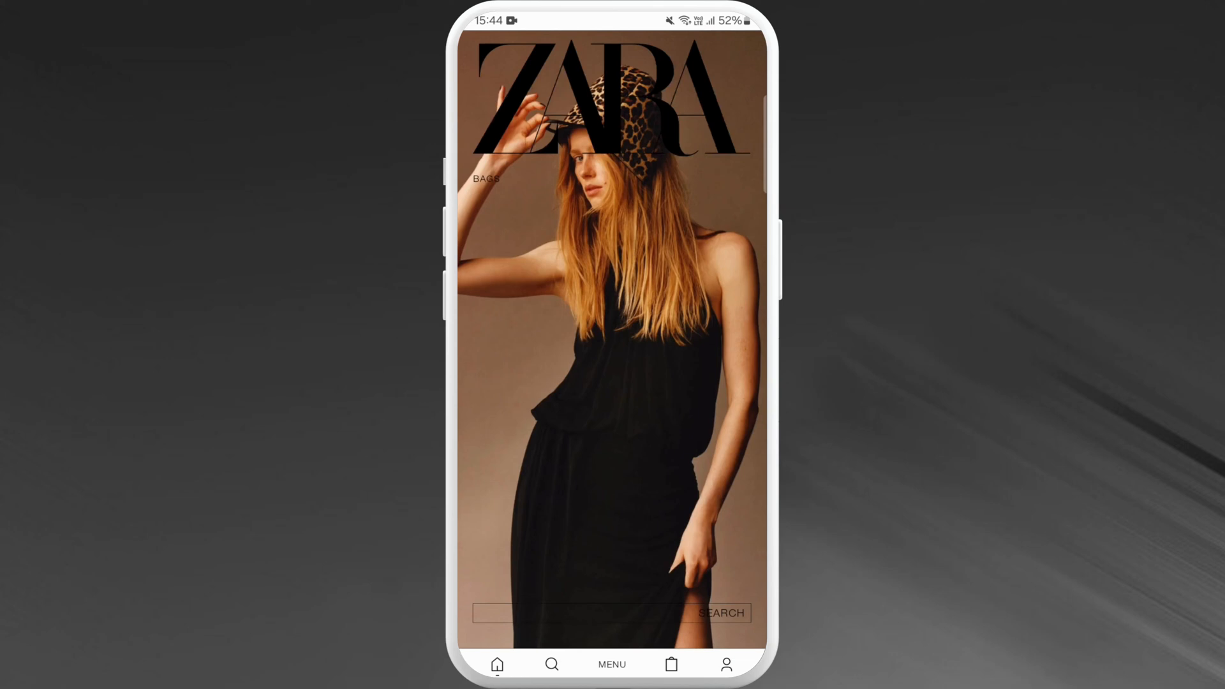
Step: Go to the account's Profile details and open the saved Addresses list
click(726, 665)
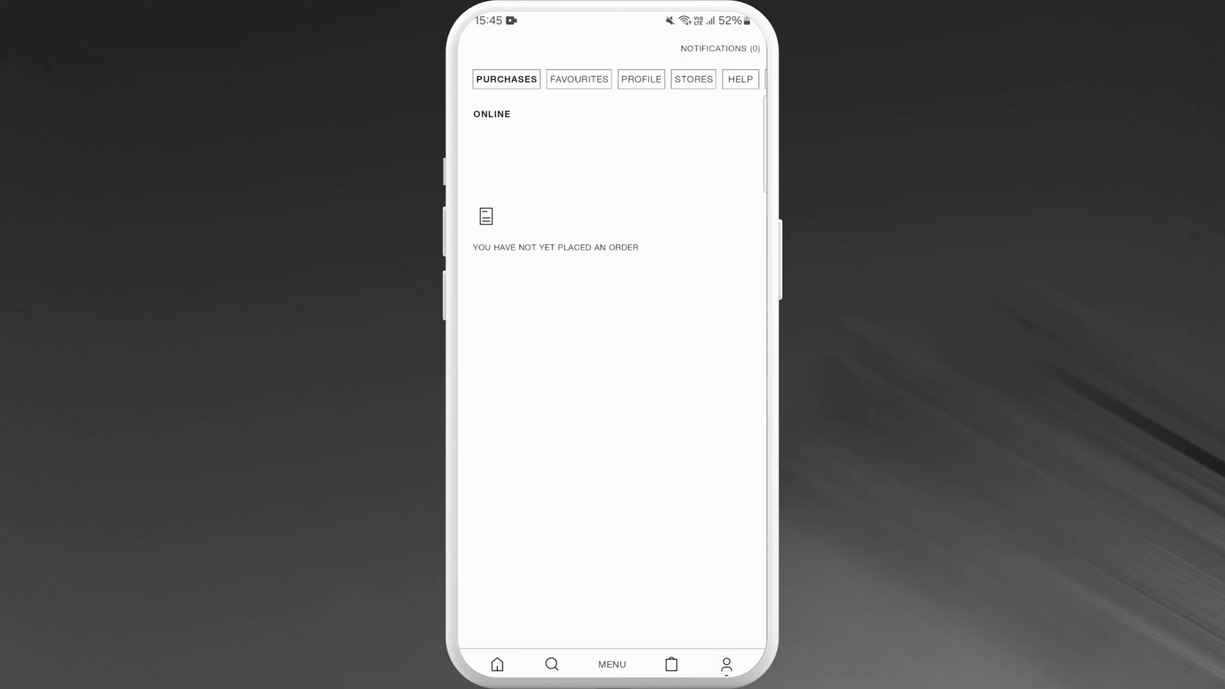
click(640, 79)
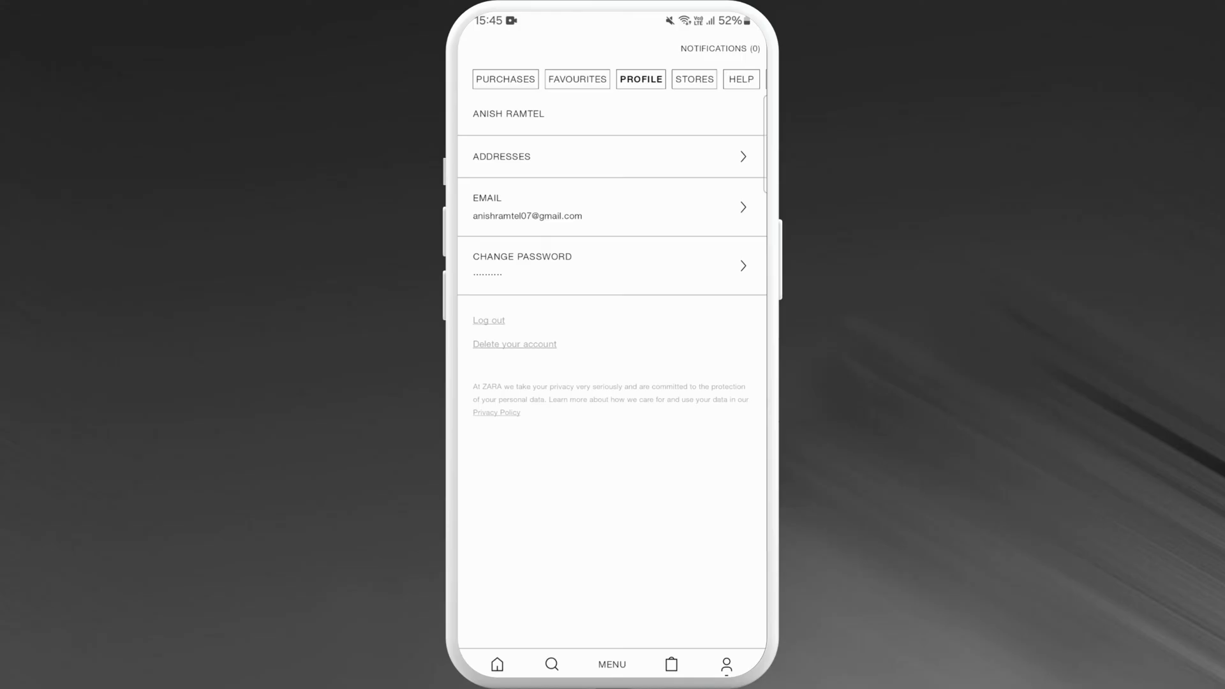
click(612, 157)
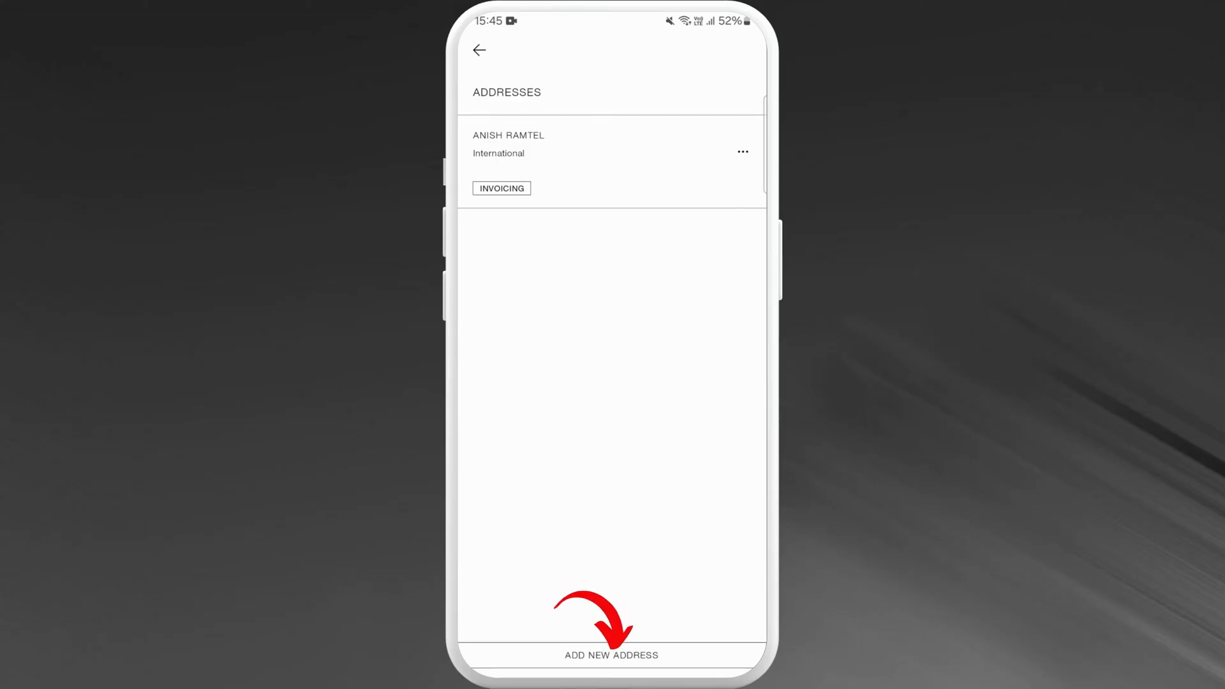
Step: Open a blank new-address form, with the shipping country preset to Nepal
click(612, 655)
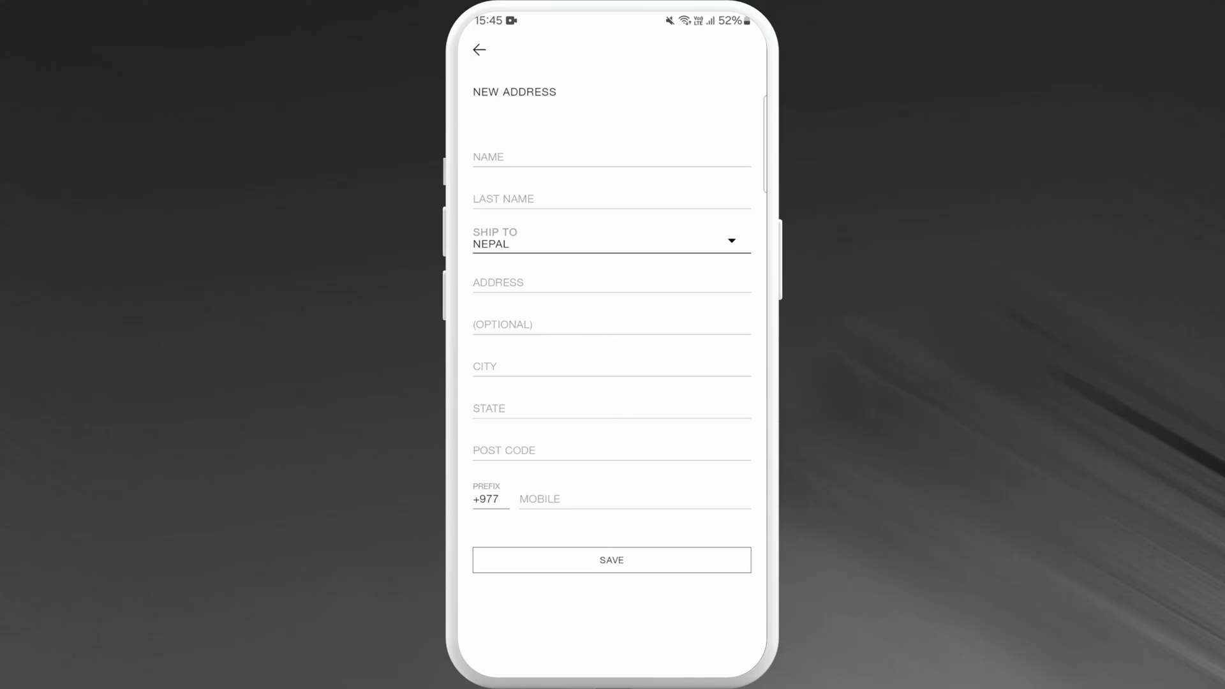
Step: Enter the recipient details, change Ship To from Nepal to Uganda, and save the address
click(612, 157)
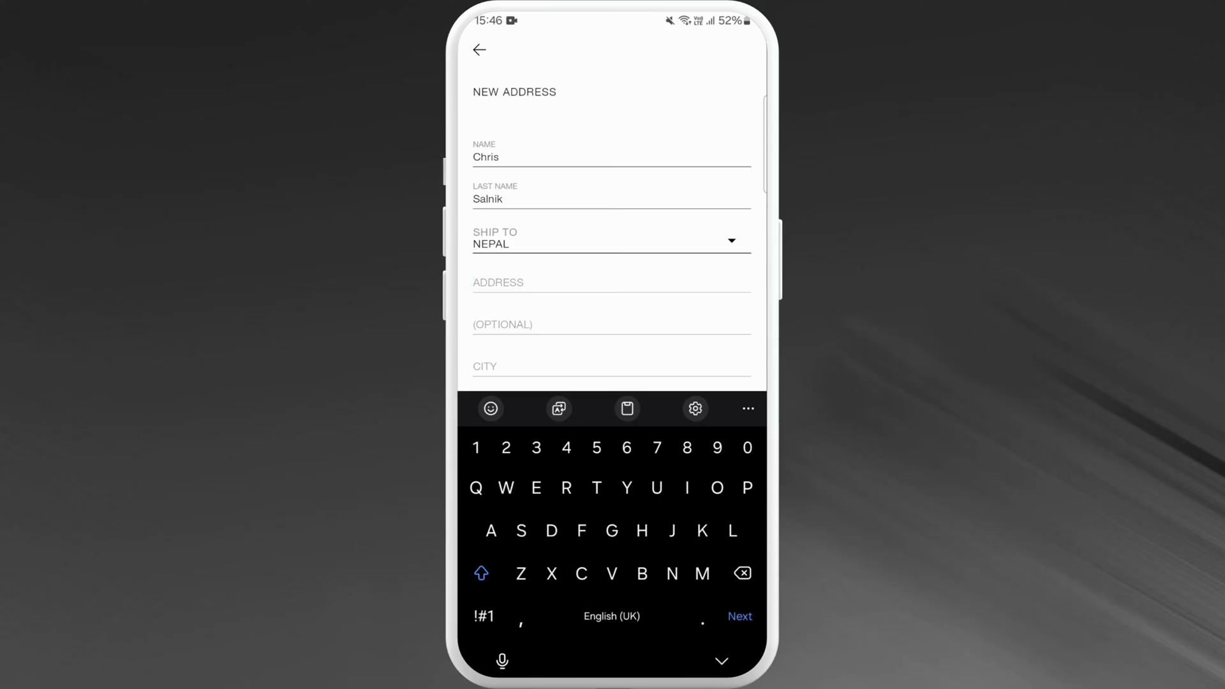
click(612, 240)
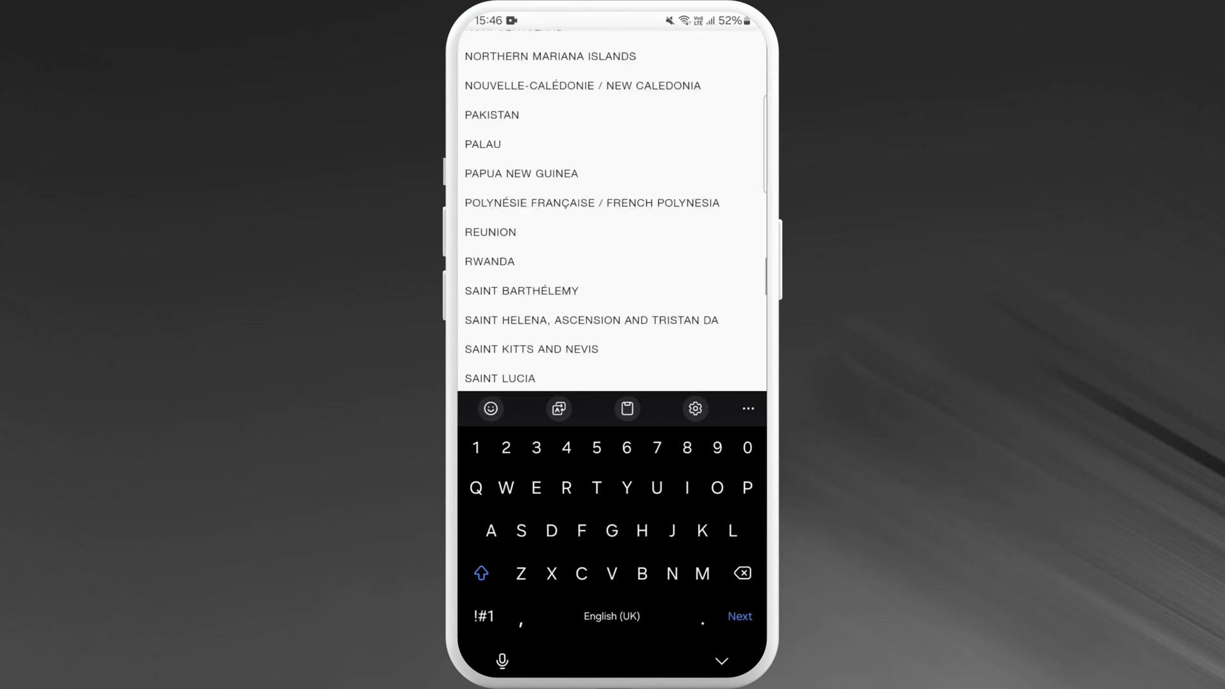
scroll(down, 3)
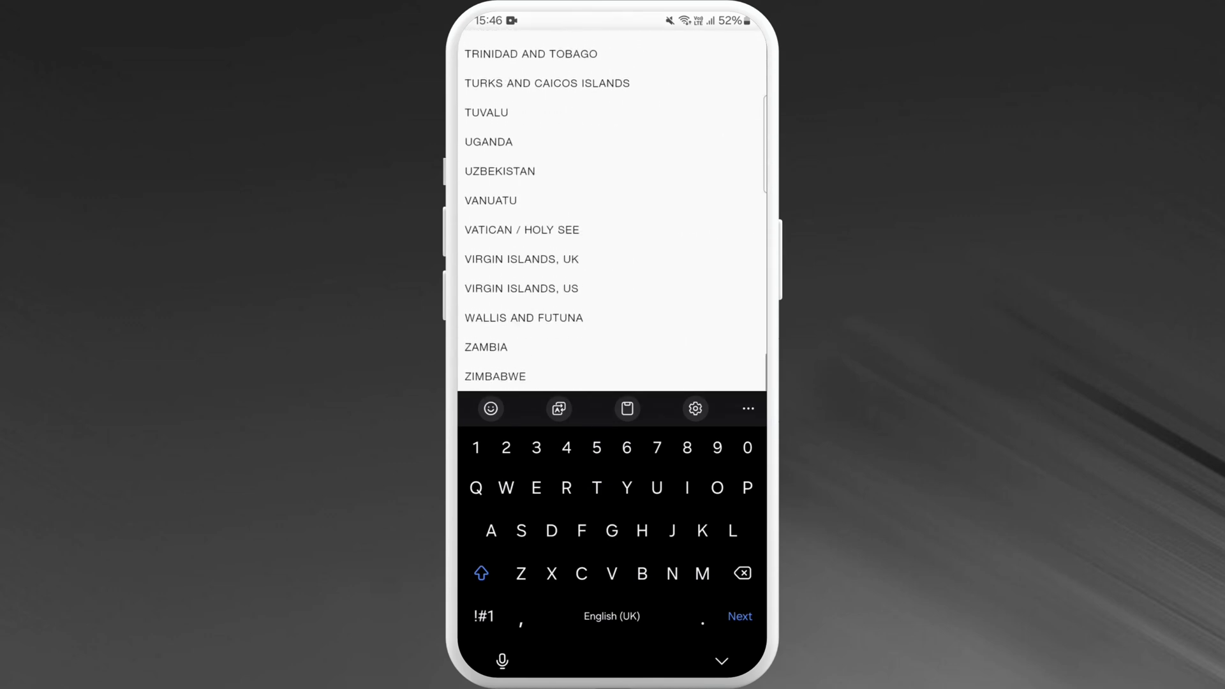
click(488, 141)
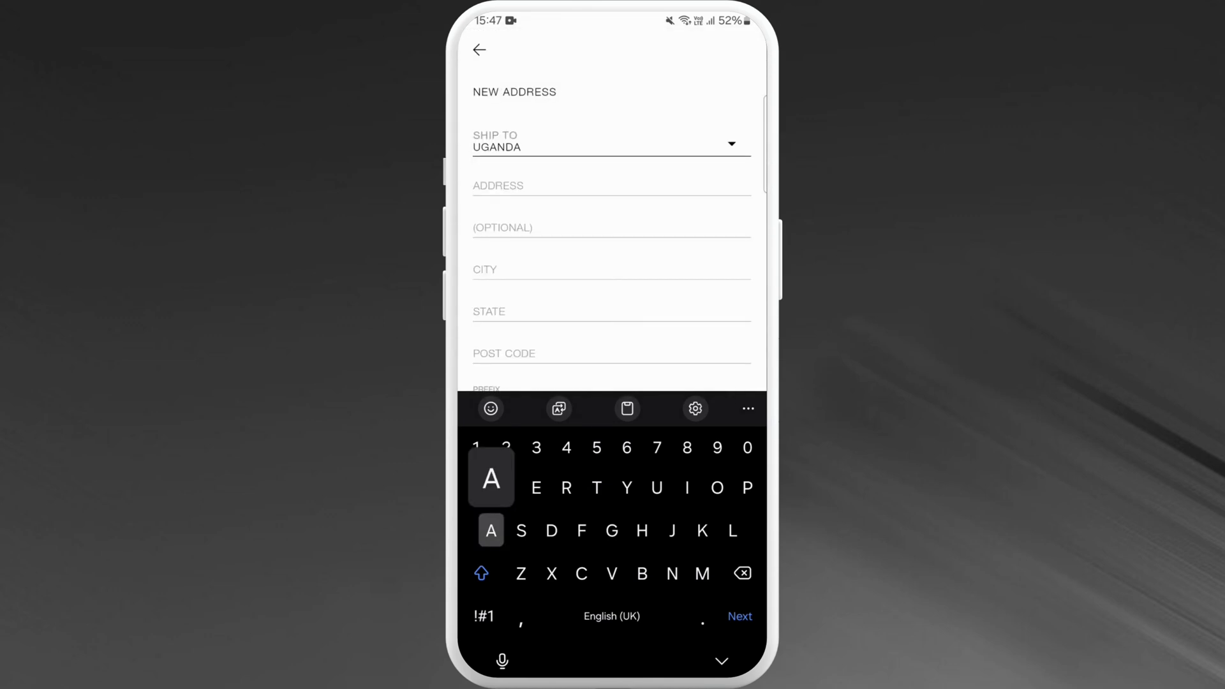
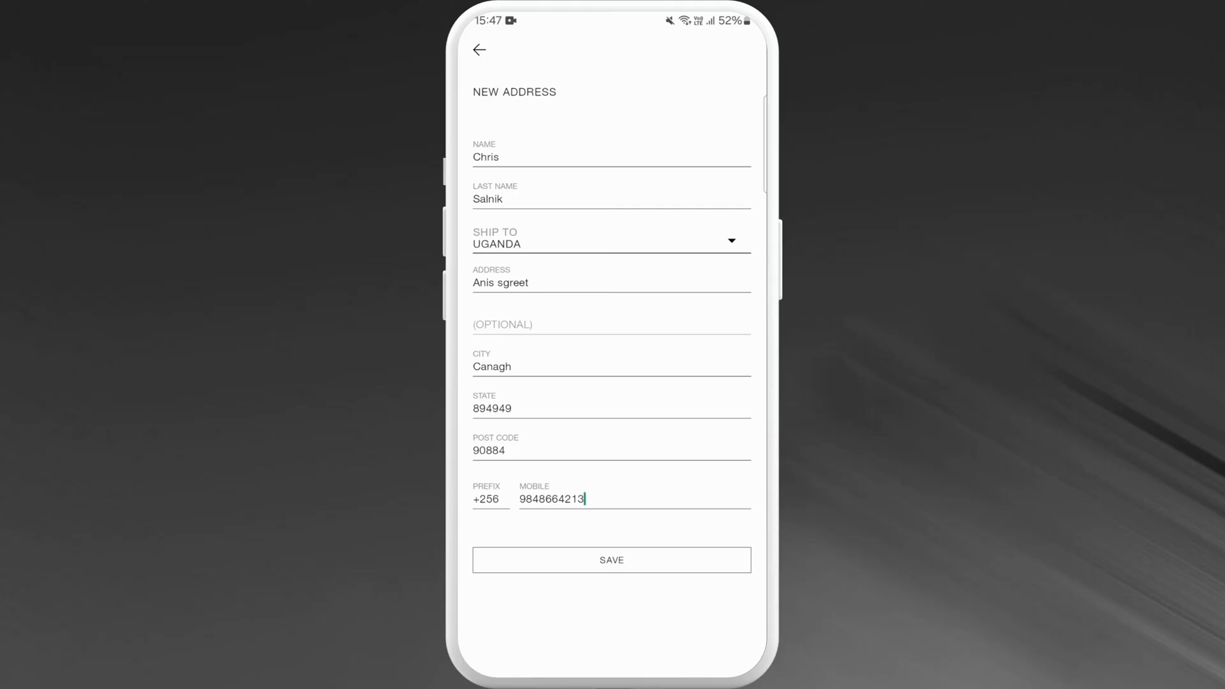
click(611, 559)
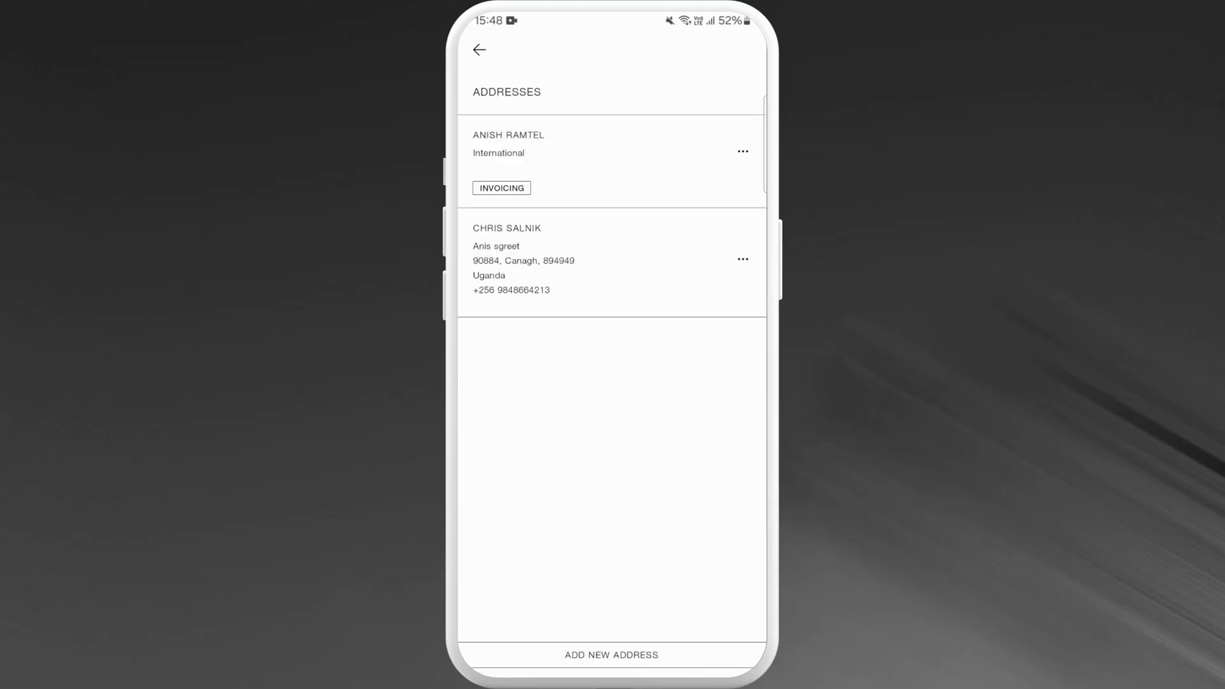